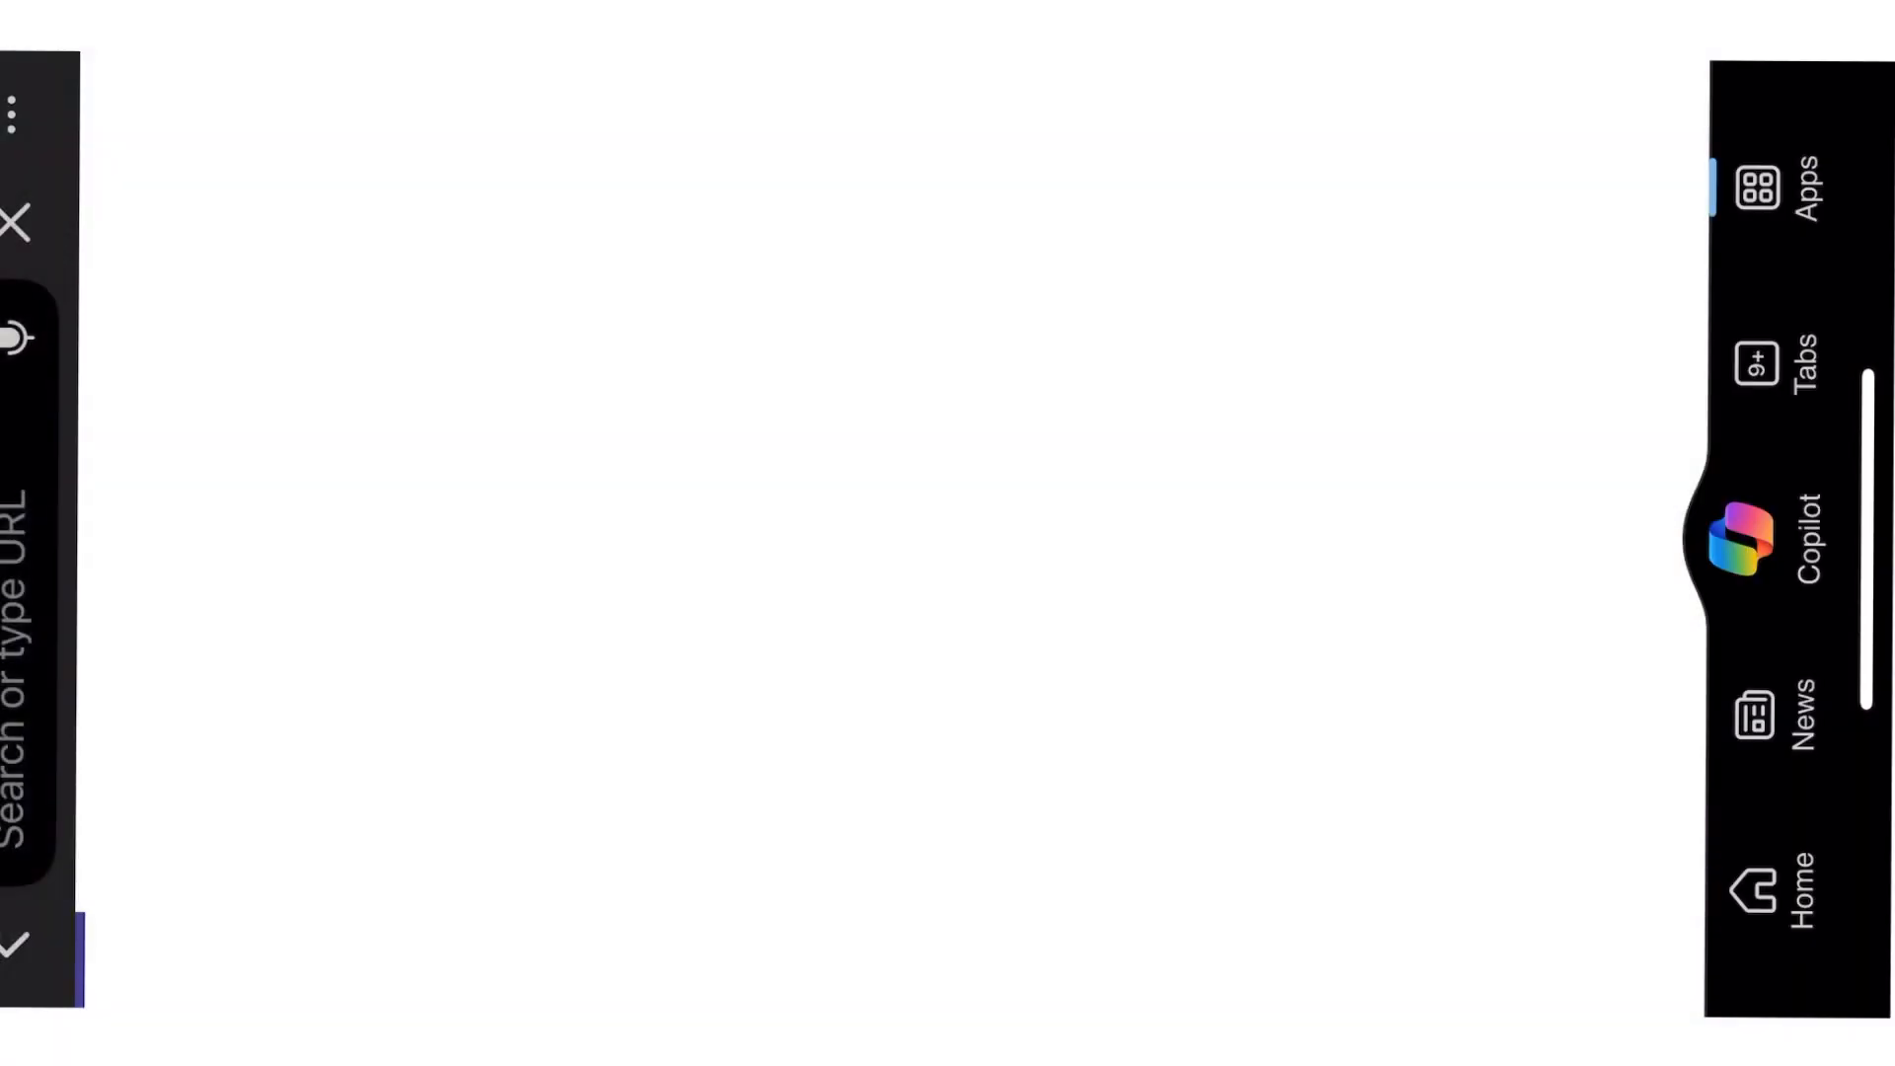
Switch from Edge to the Notes app showing the pencil-drawing portrait prompt
left_click(1742, 543)
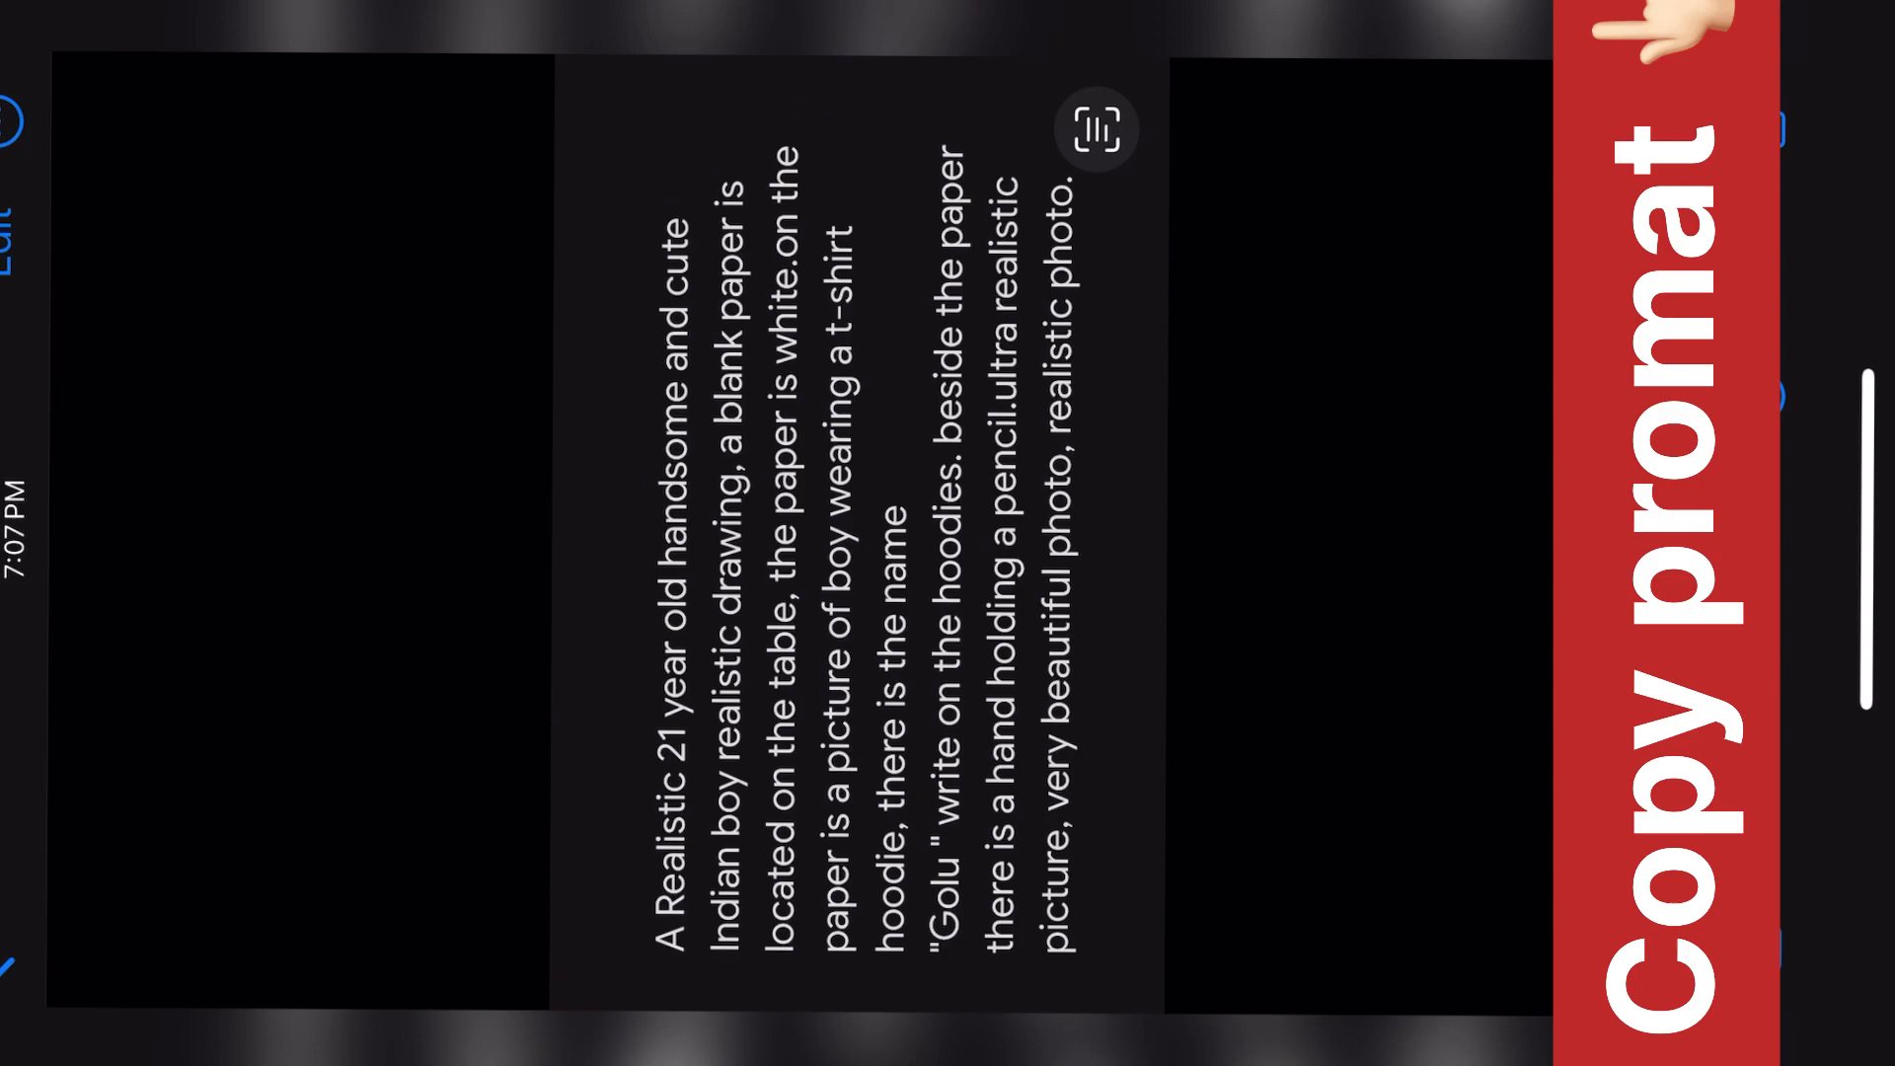
Select and copy the portrait prompt text, then return to the home screen
left_click(1095, 128)
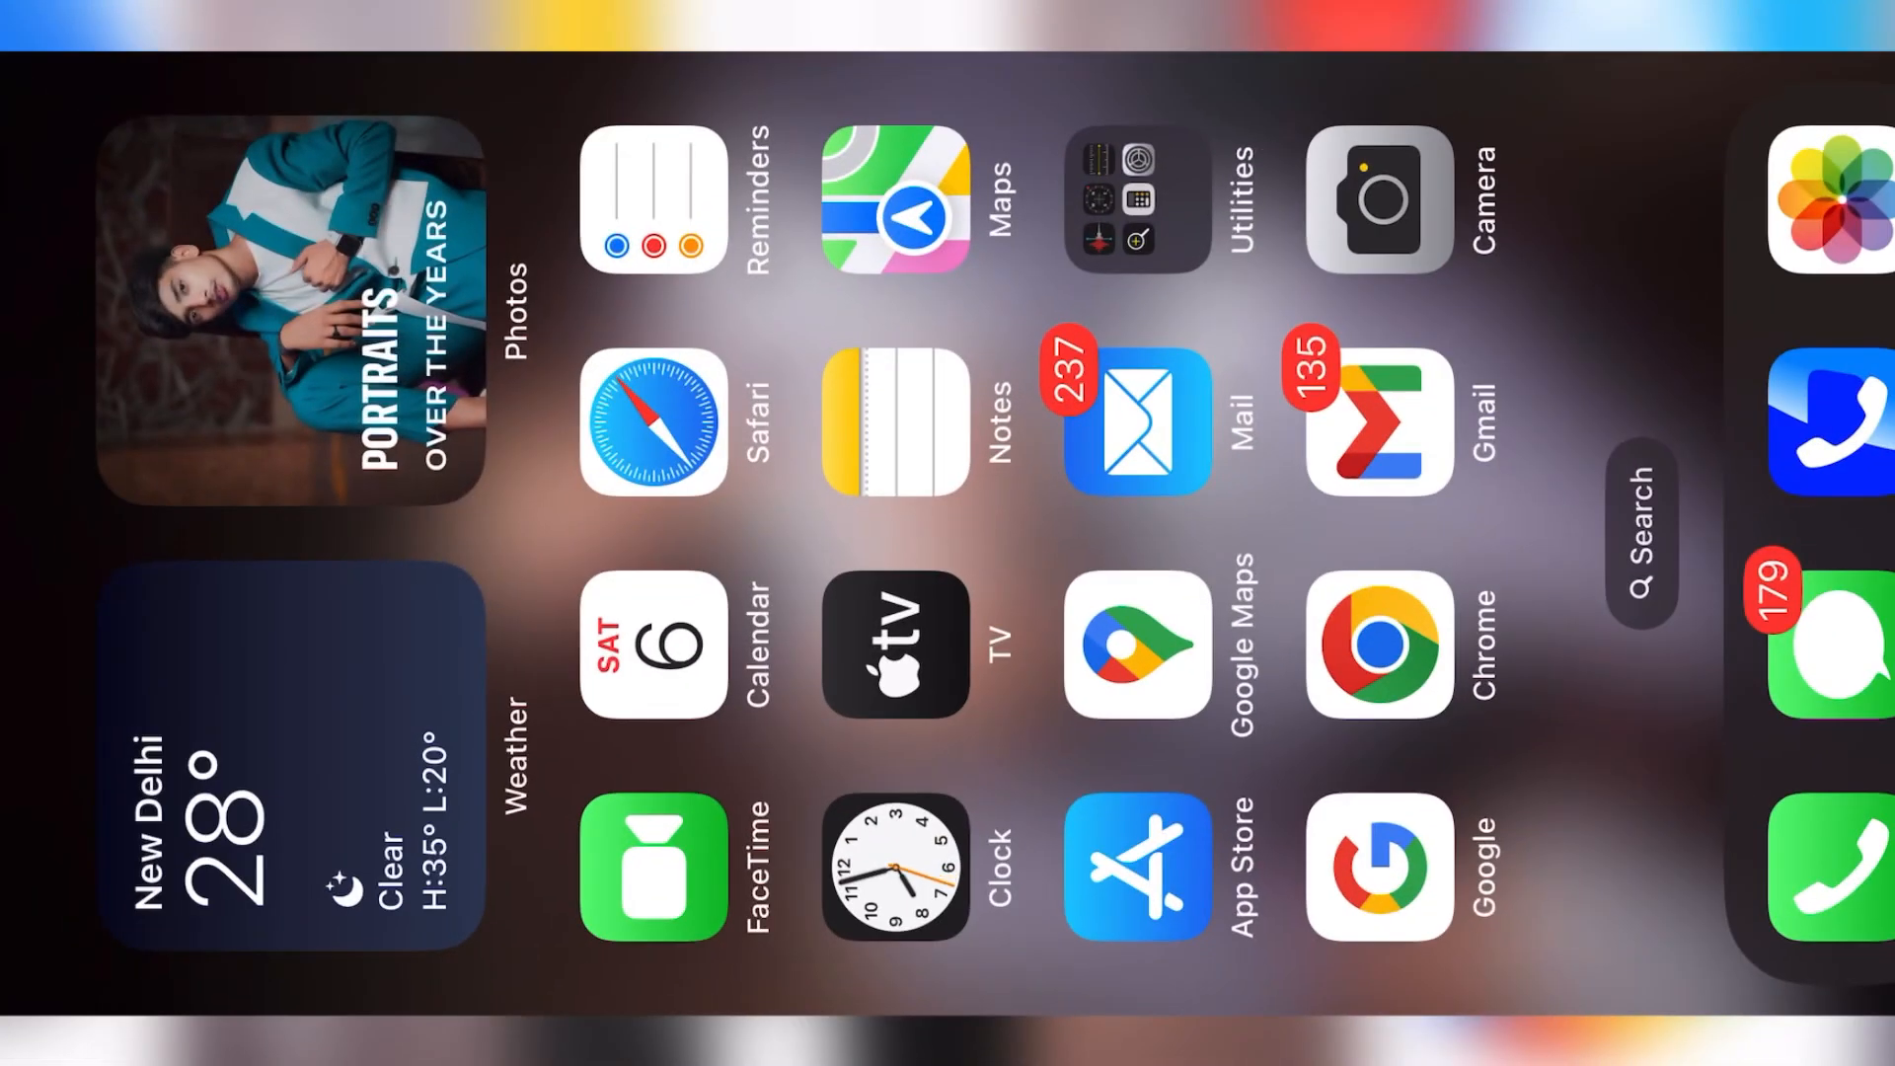
Search 'face s' in Chrome to reach remaker.ai's face swap page
left_click(1379, 868)
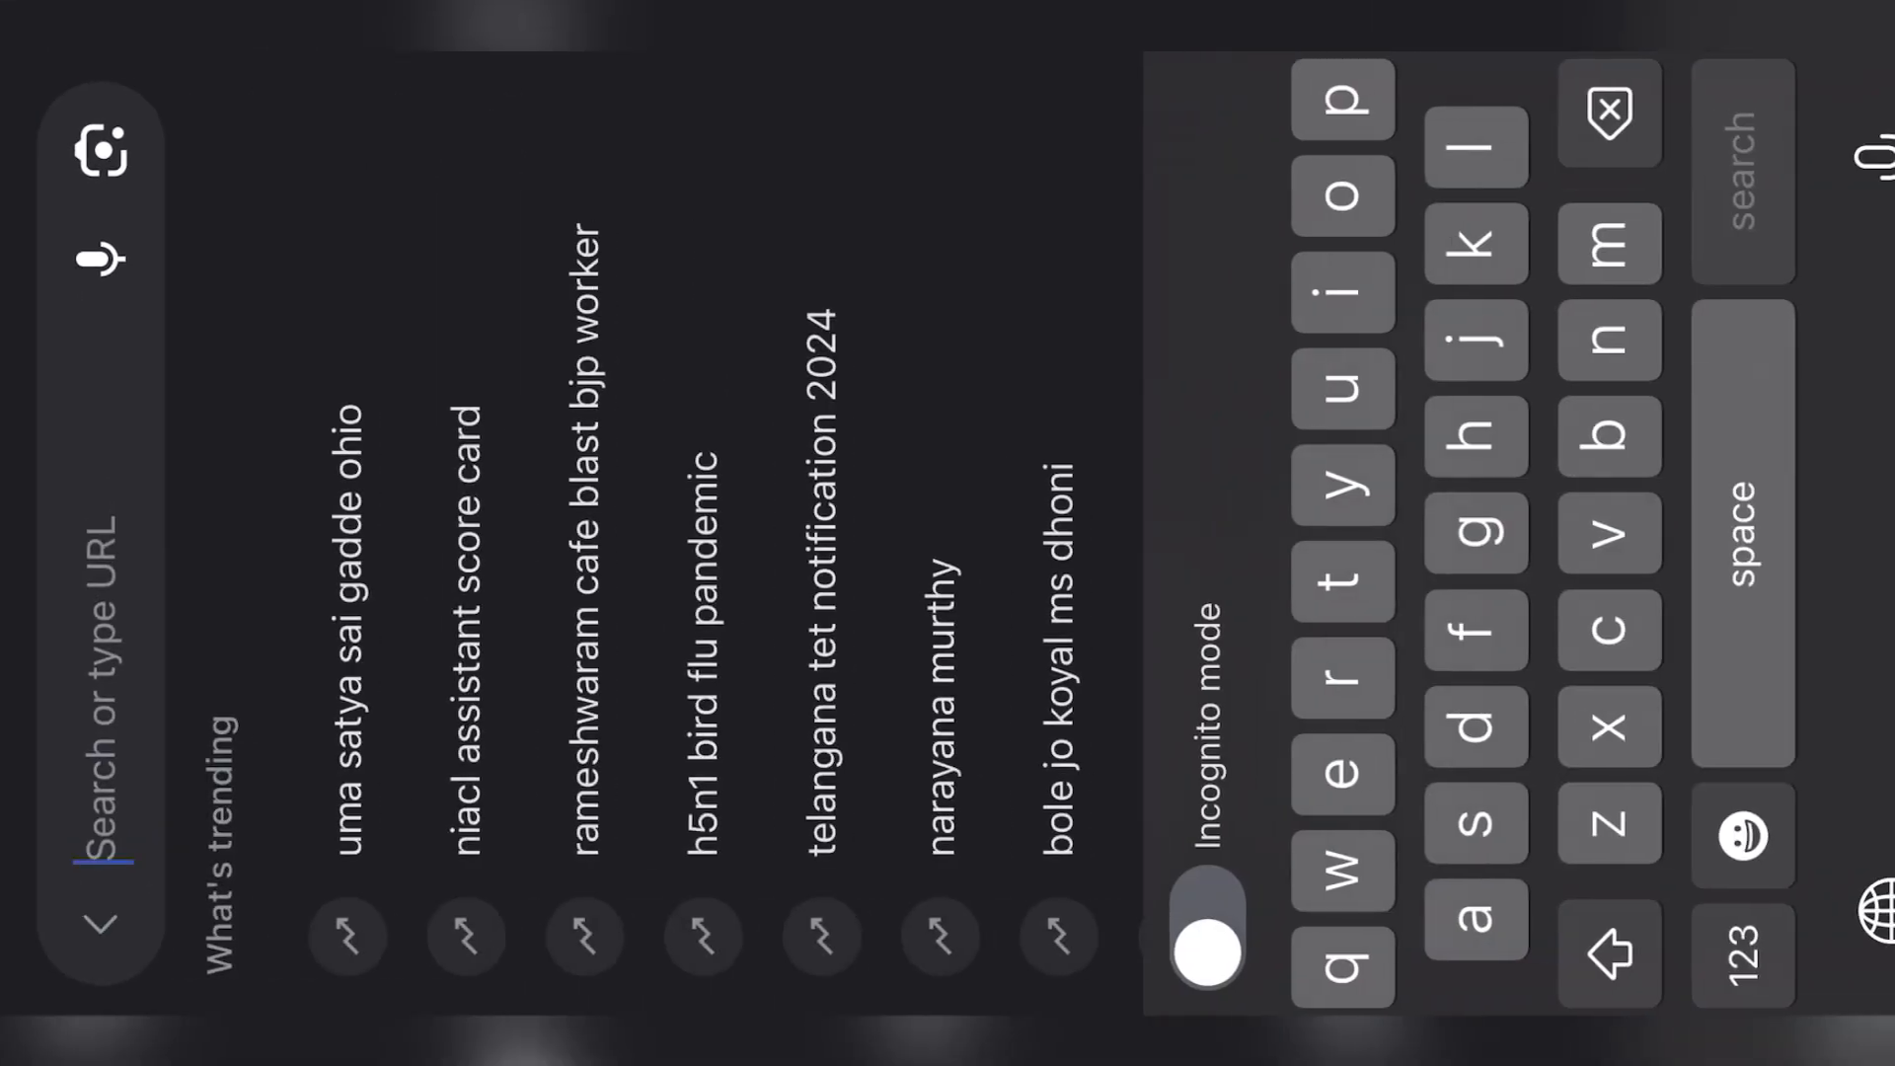
type("face s")
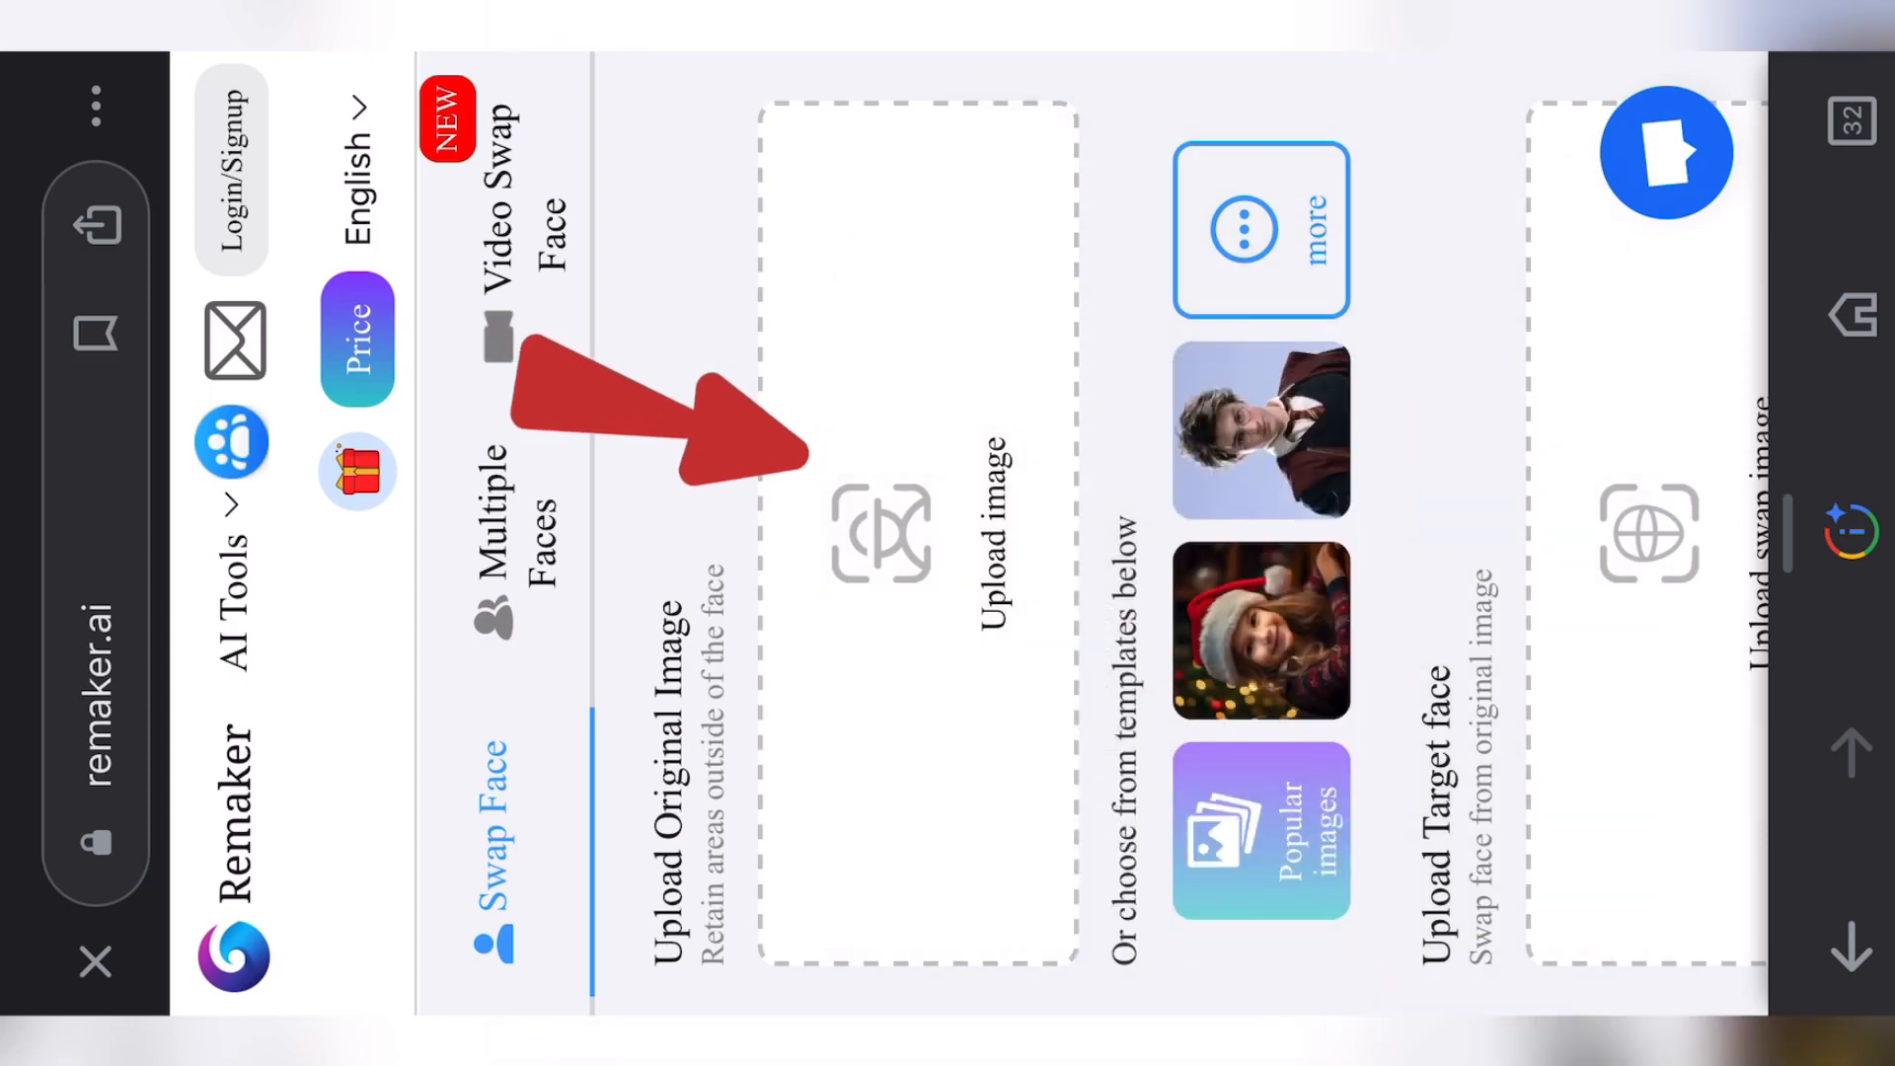
Upload the pencil-sketch hoodie portrait as the original image
left_click(880, 532)
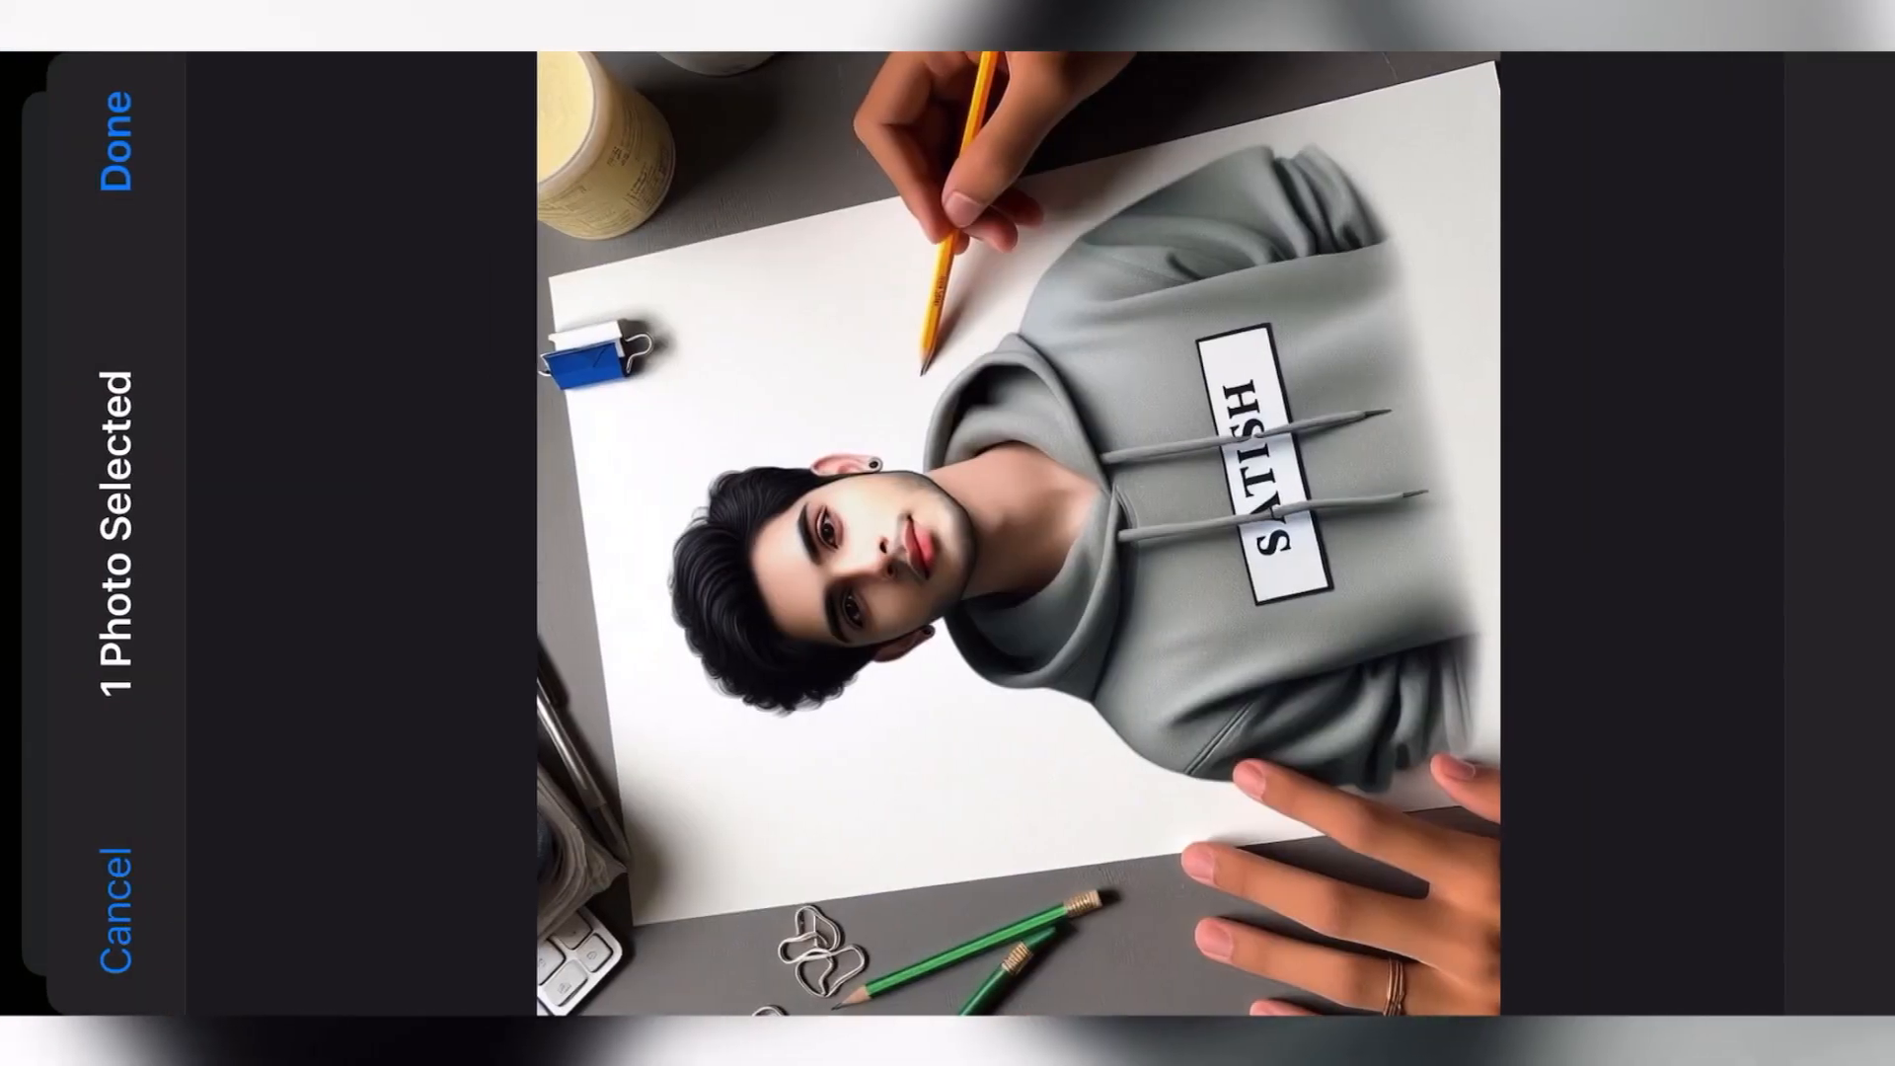
left_click(114, 124)
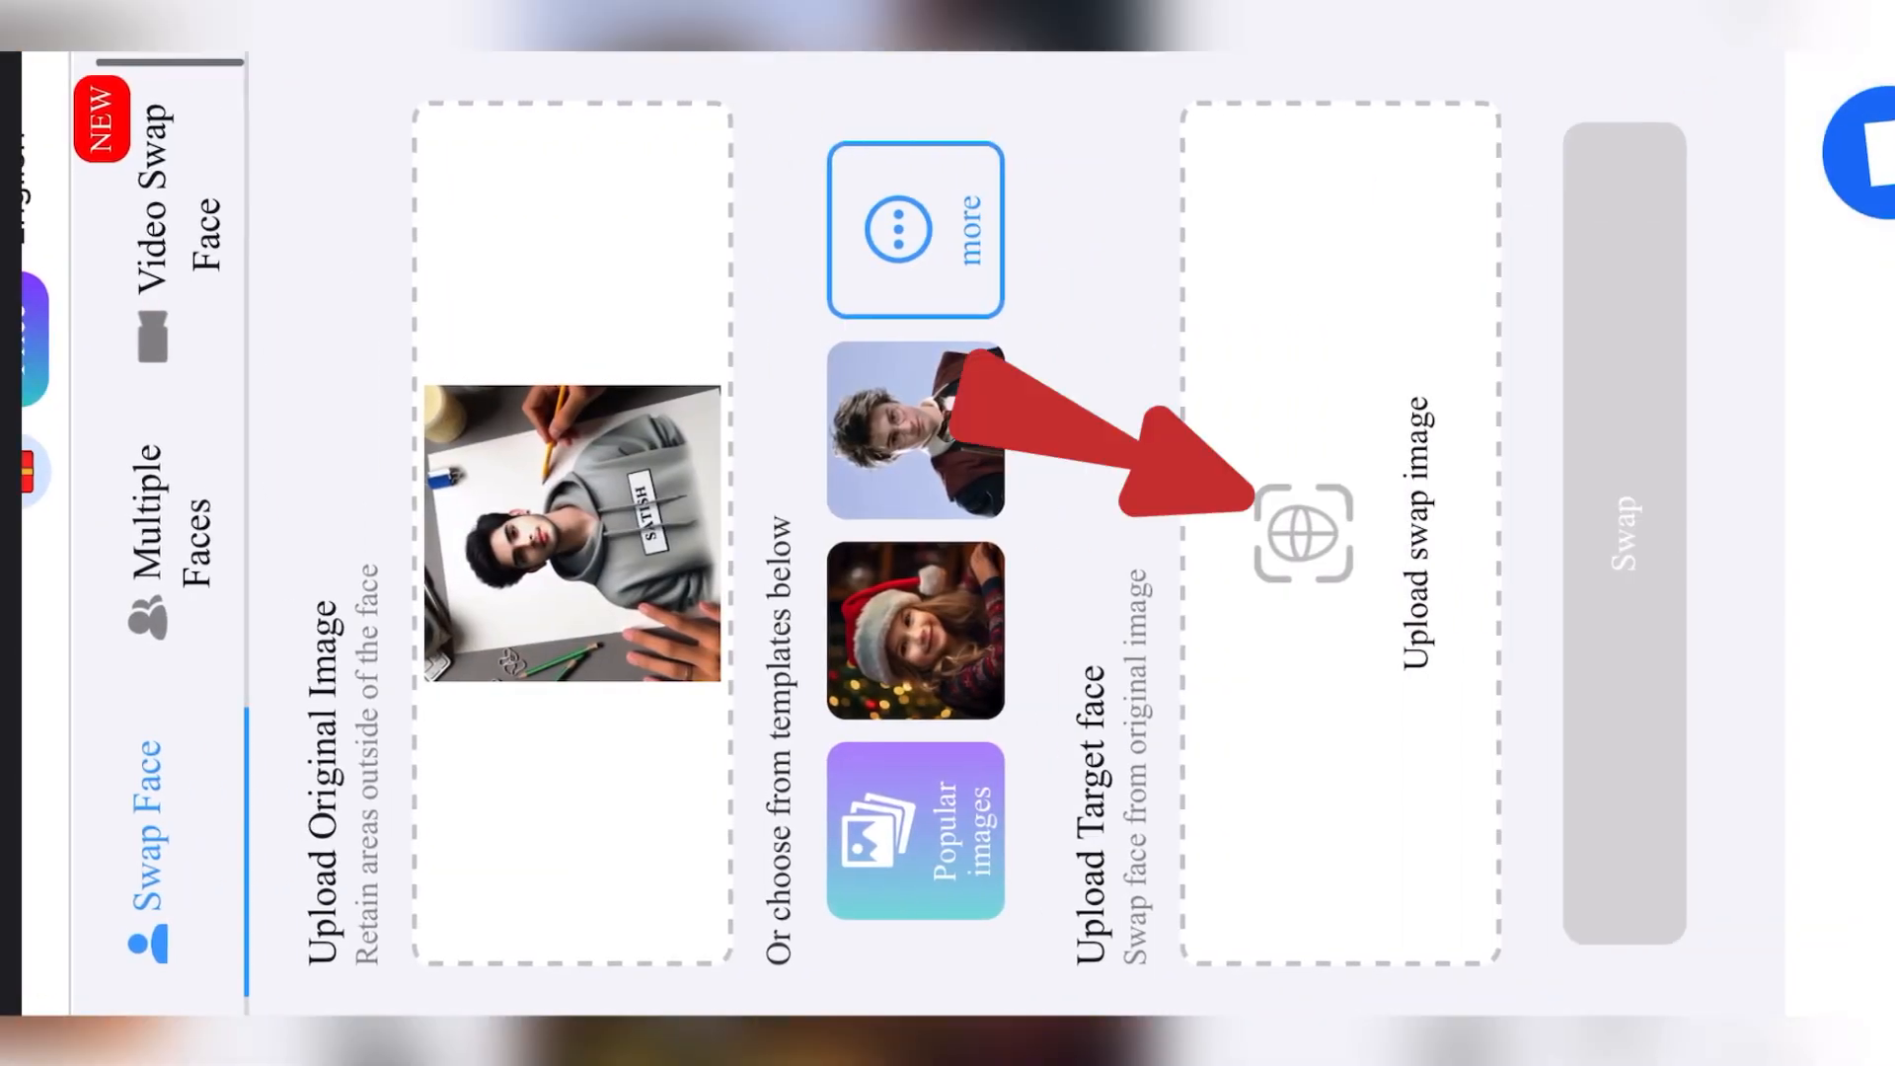
Upload the blue checked blazer photo from Favourites as the target face
left_click(1305, 532)
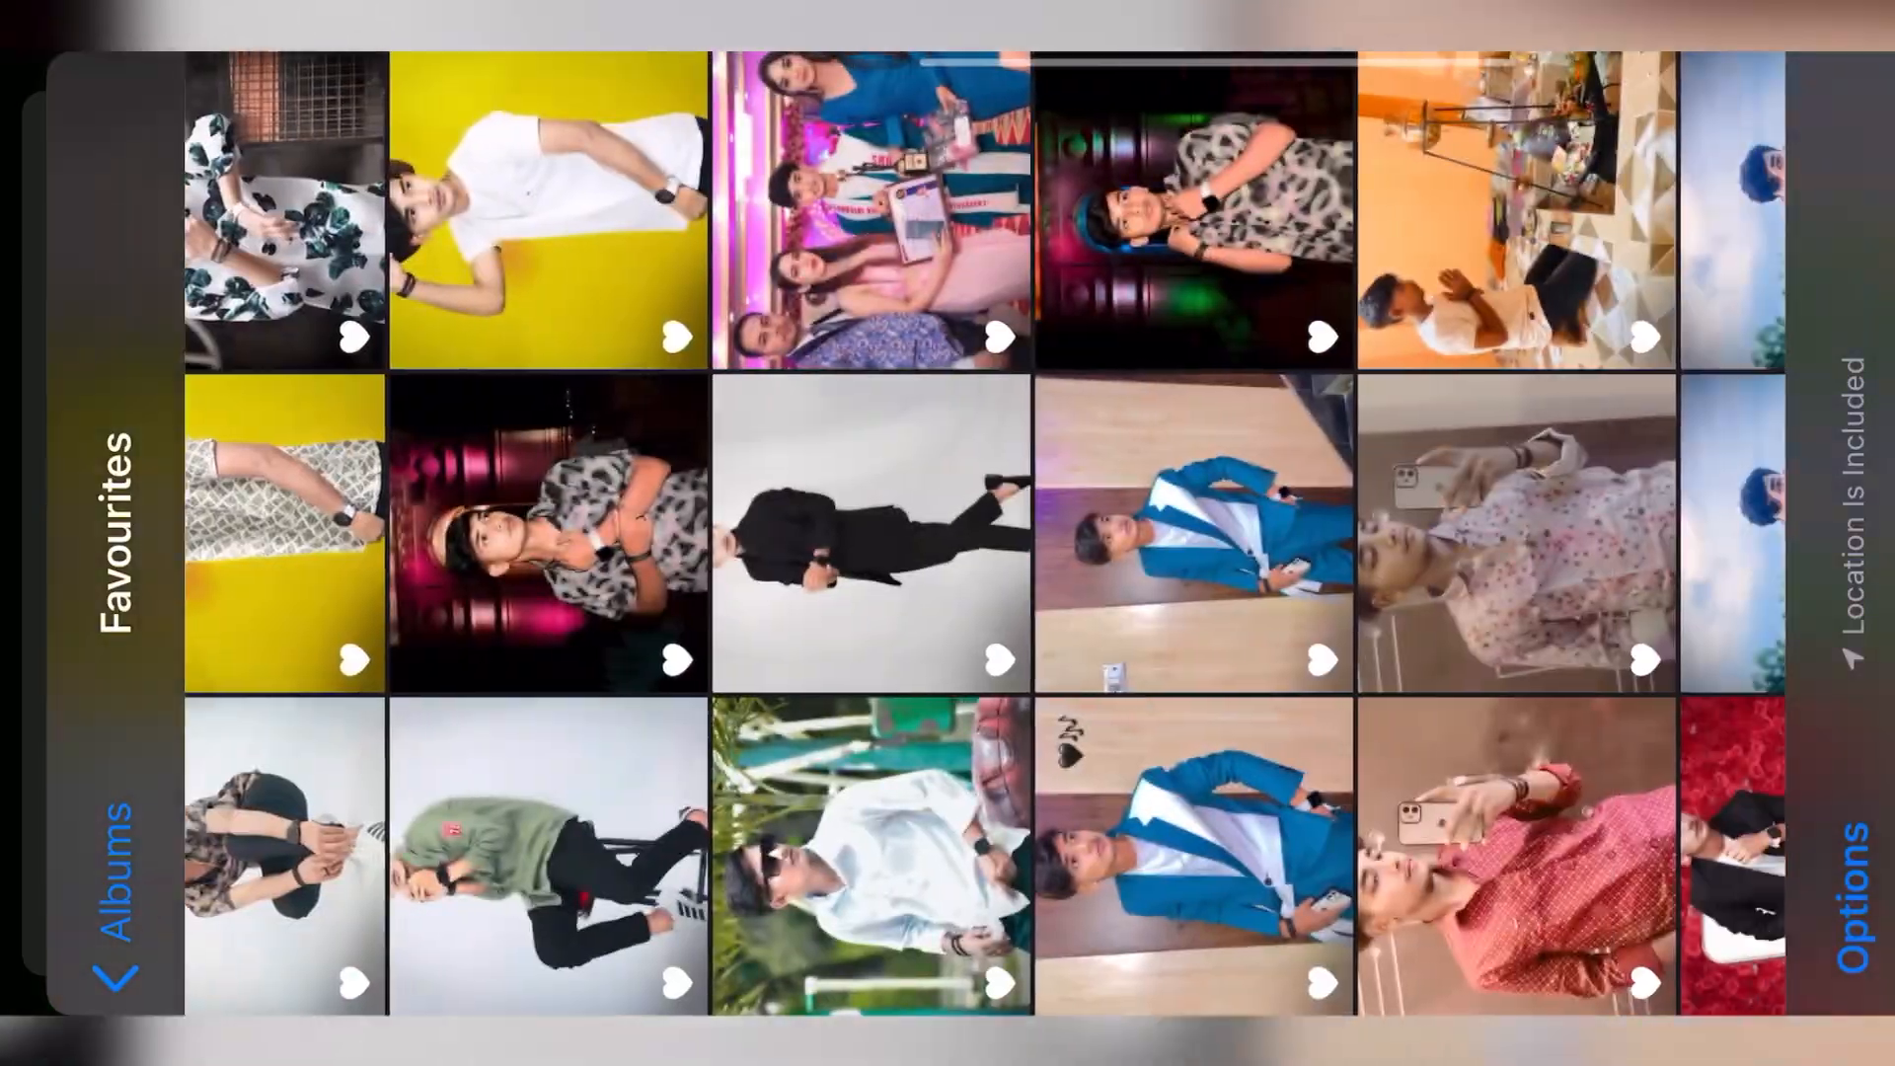
left_click(1194, 542)
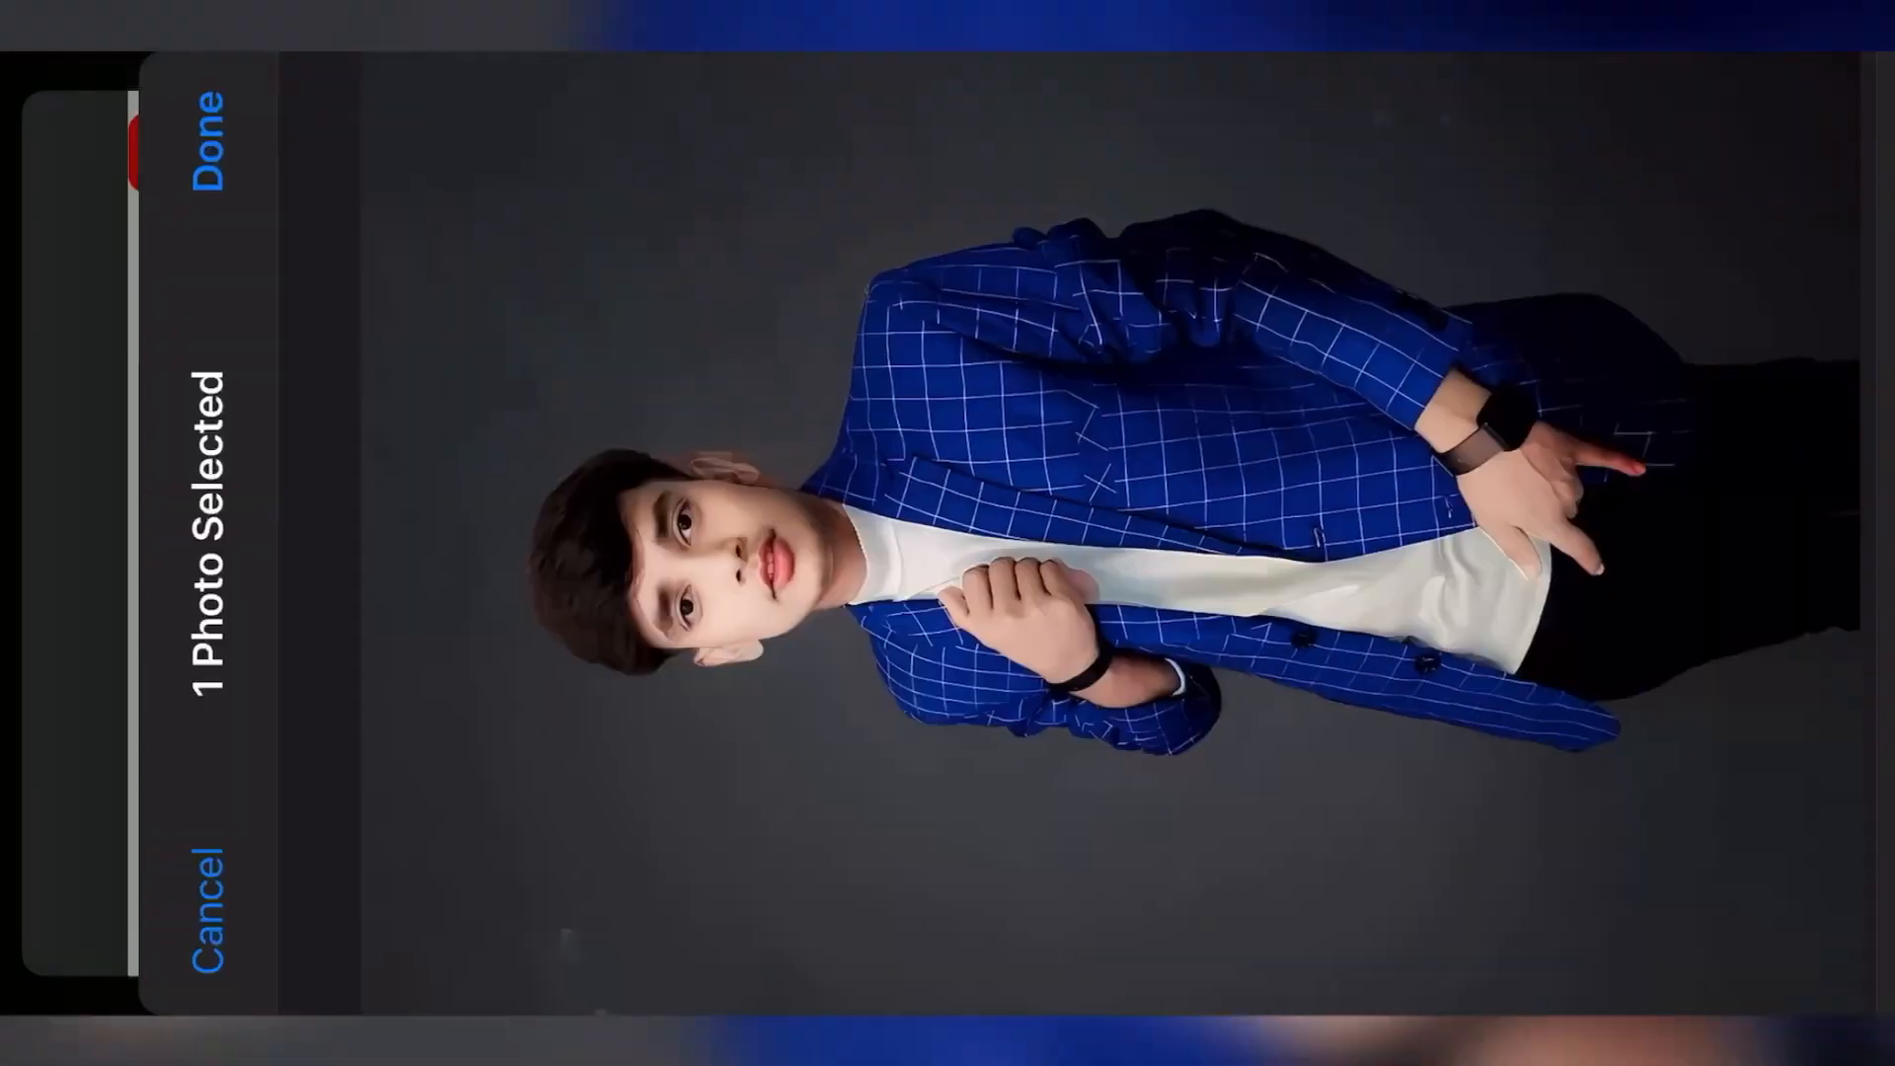
left_click(205, 127)
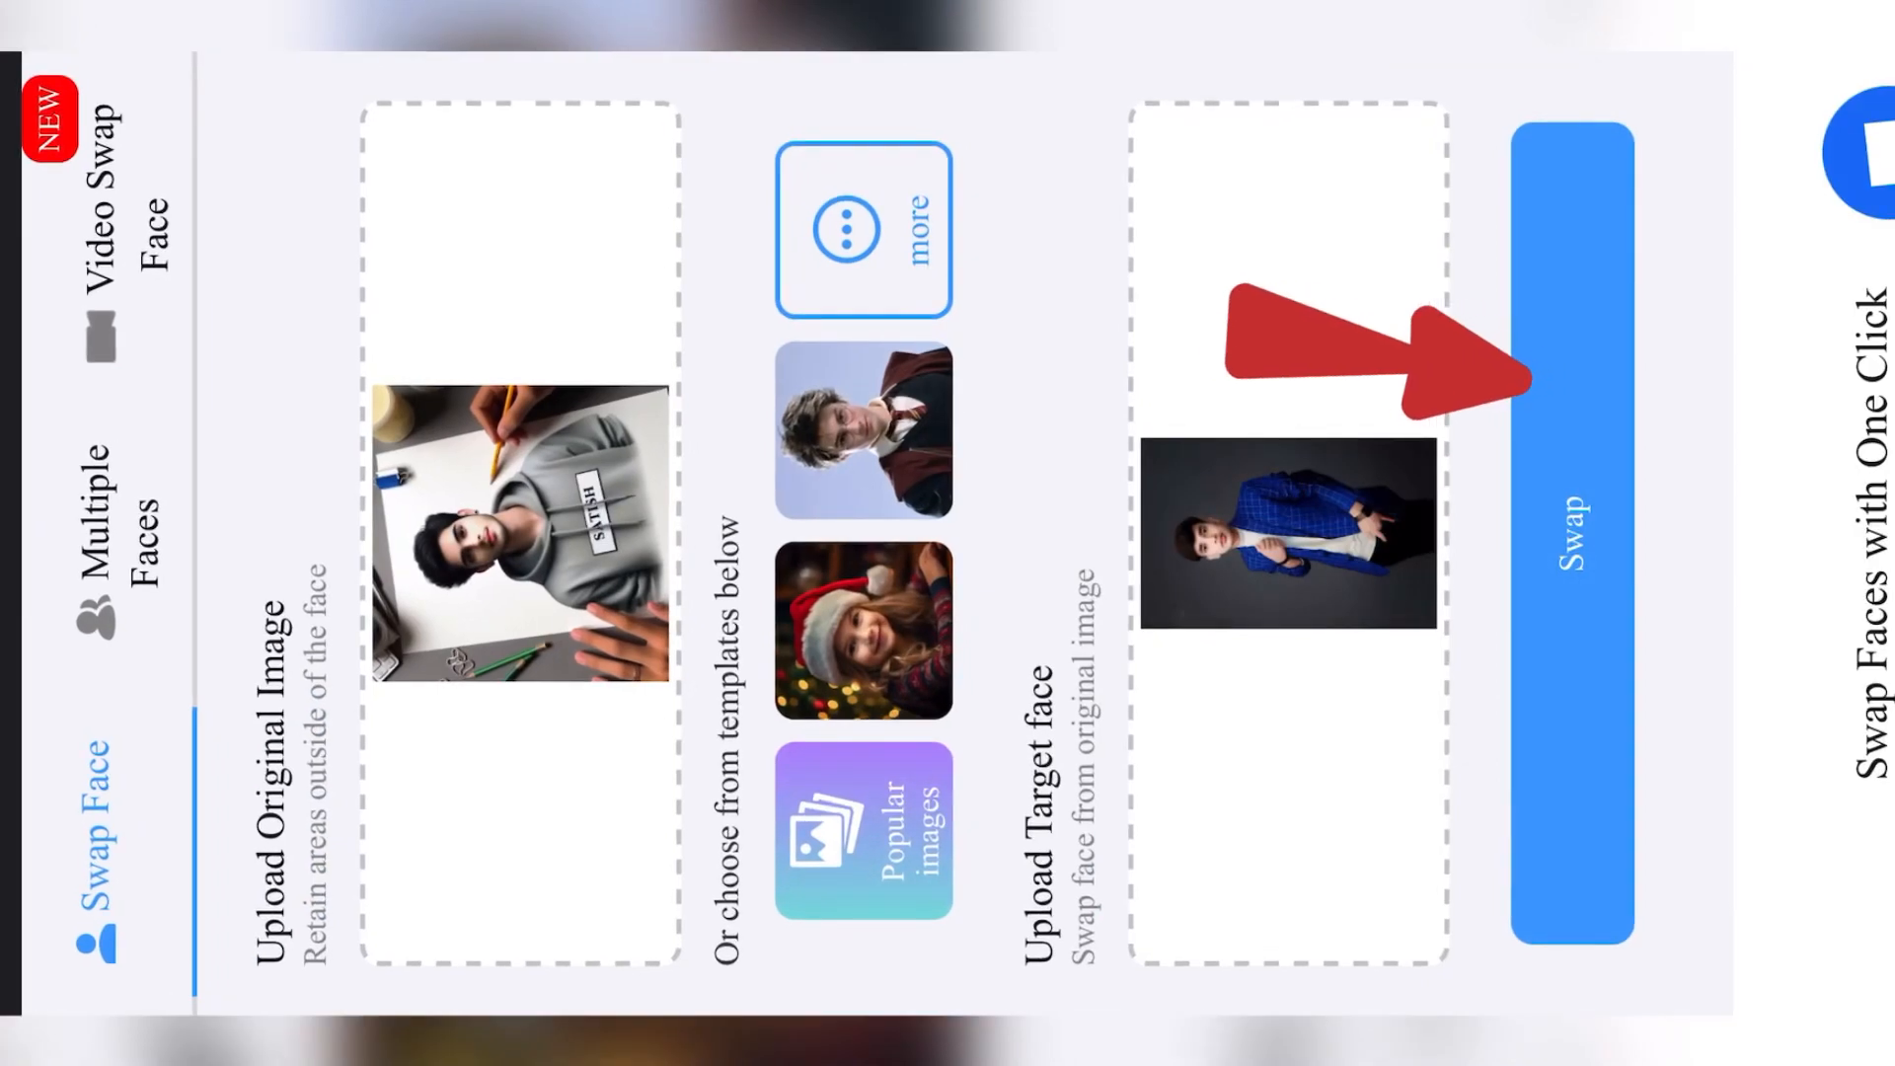
Run the swap and view the sketch portrait with the target face swapped in
left_click(1577, 535)
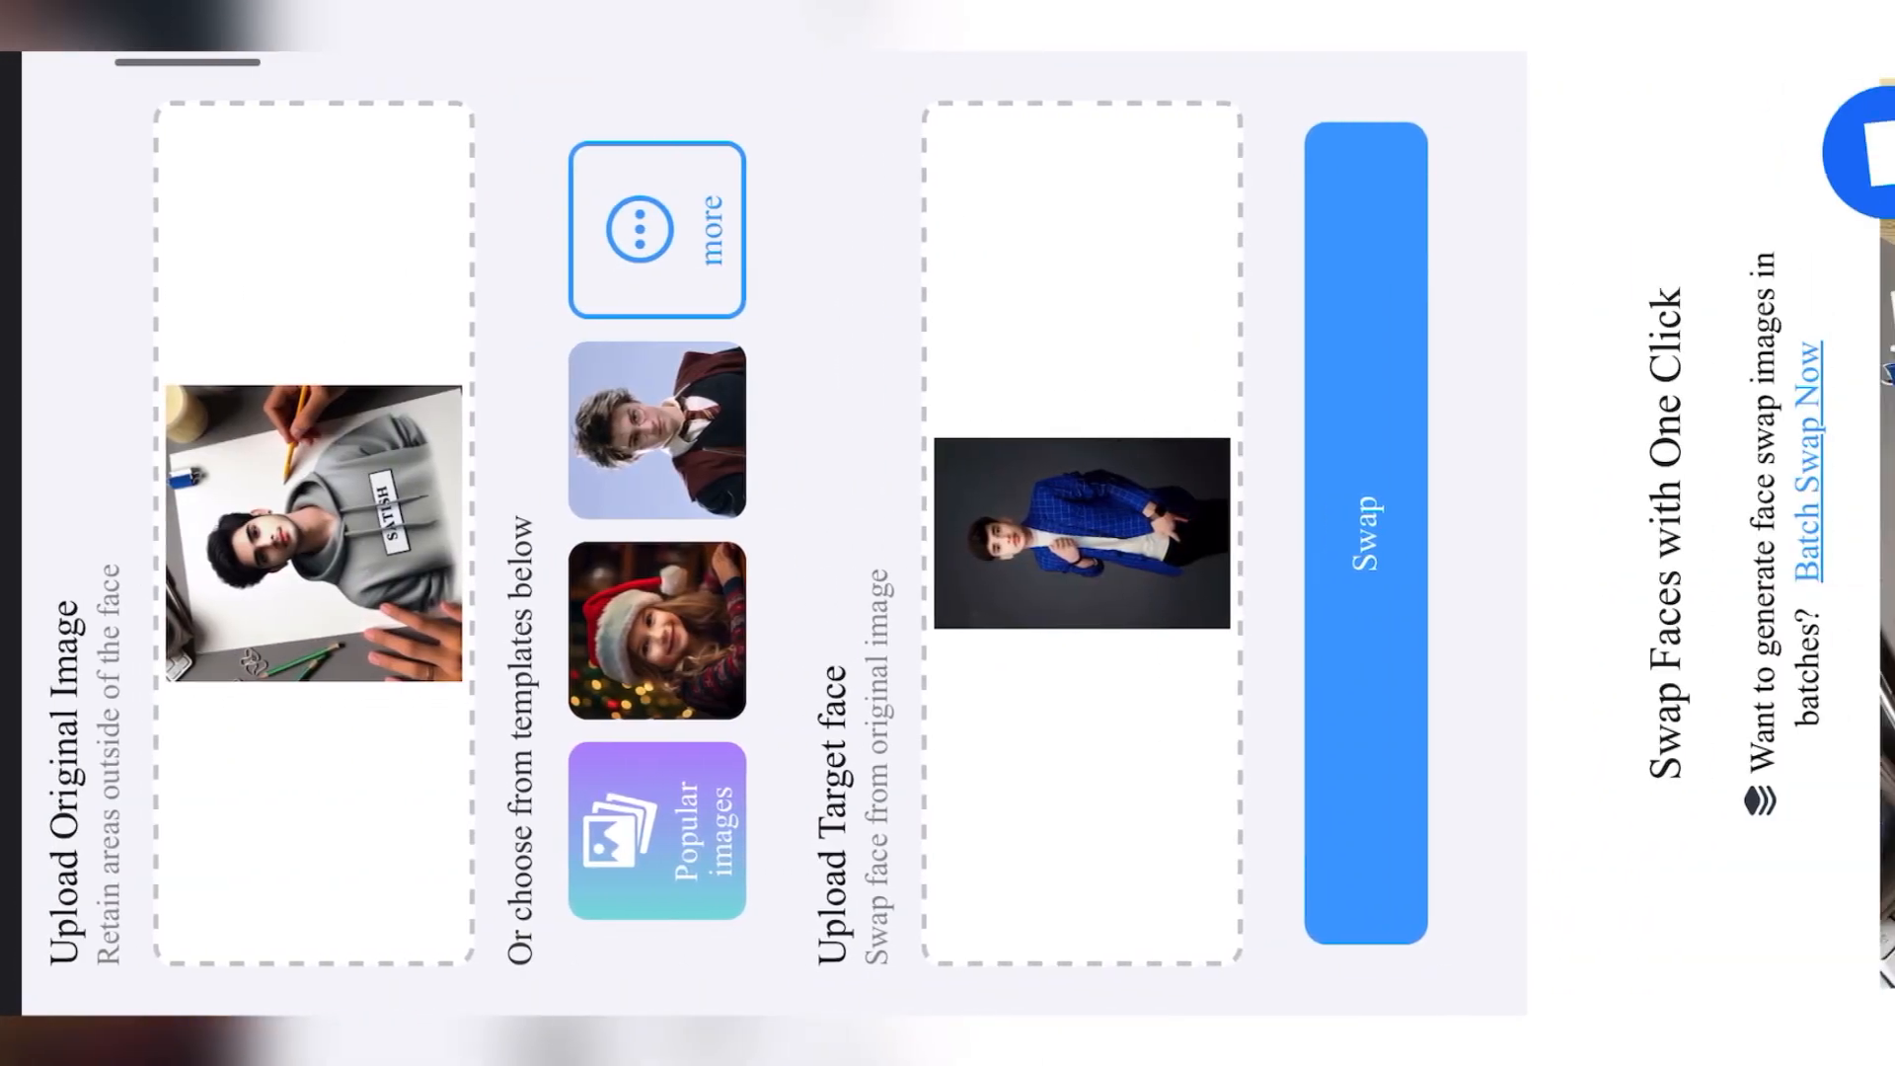
left_click(1369, 535)
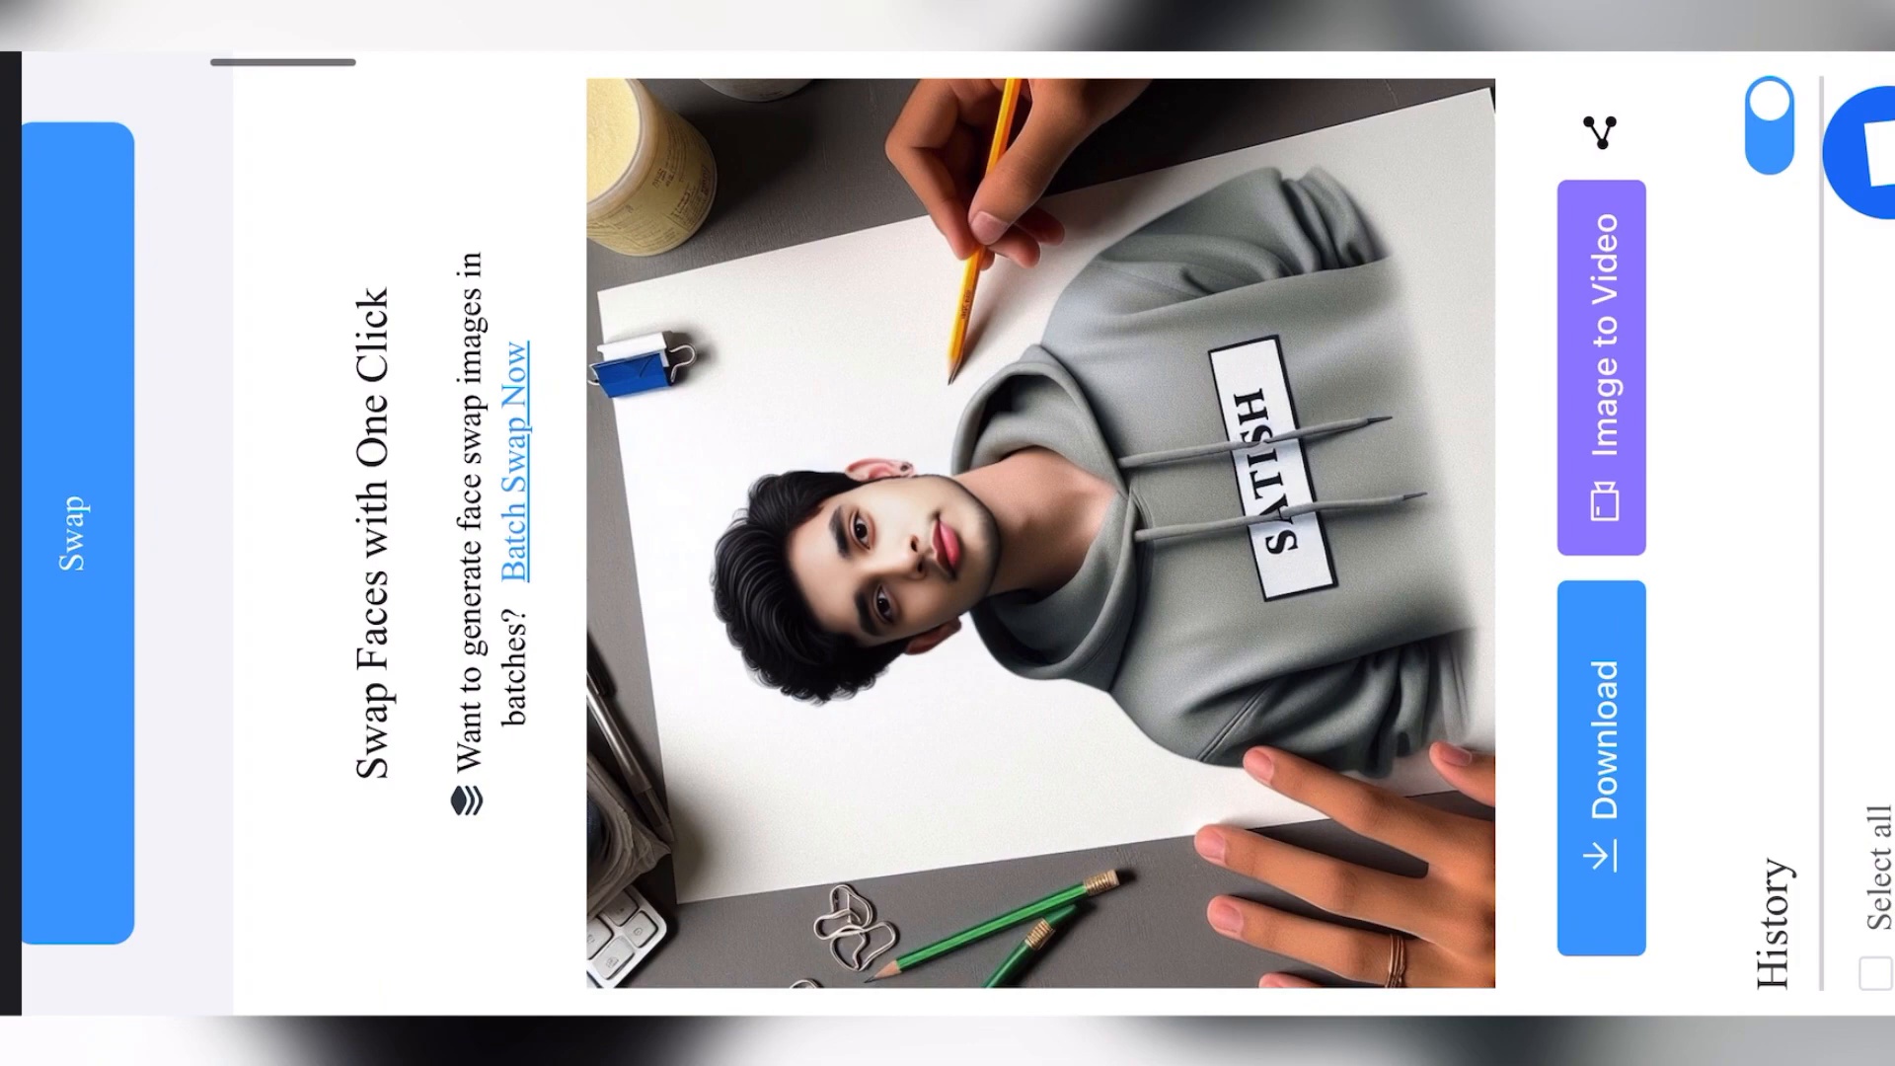